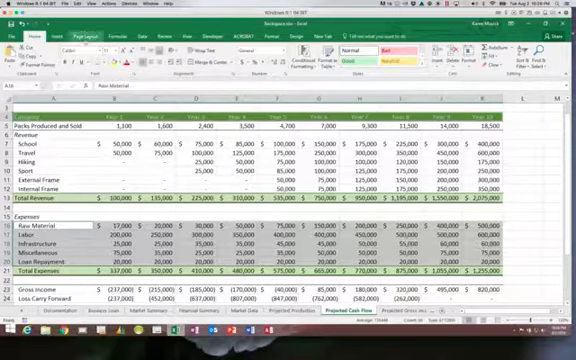
Select the stacked column chart's default Chart Title placeholder to begin editing its text.
{"action": "left_click", "coordinate": [56, 32]}
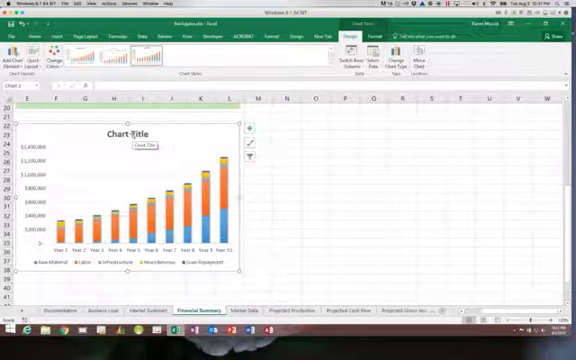
{"action": "left_click", "coordinate": [122, 136]}
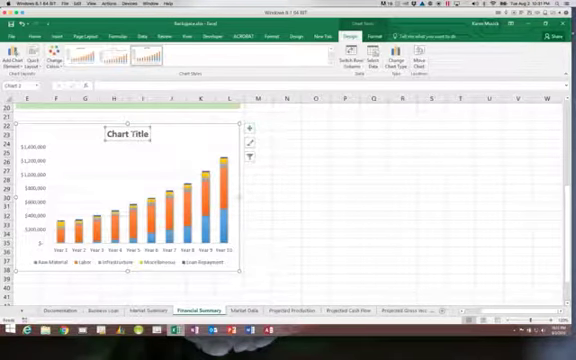